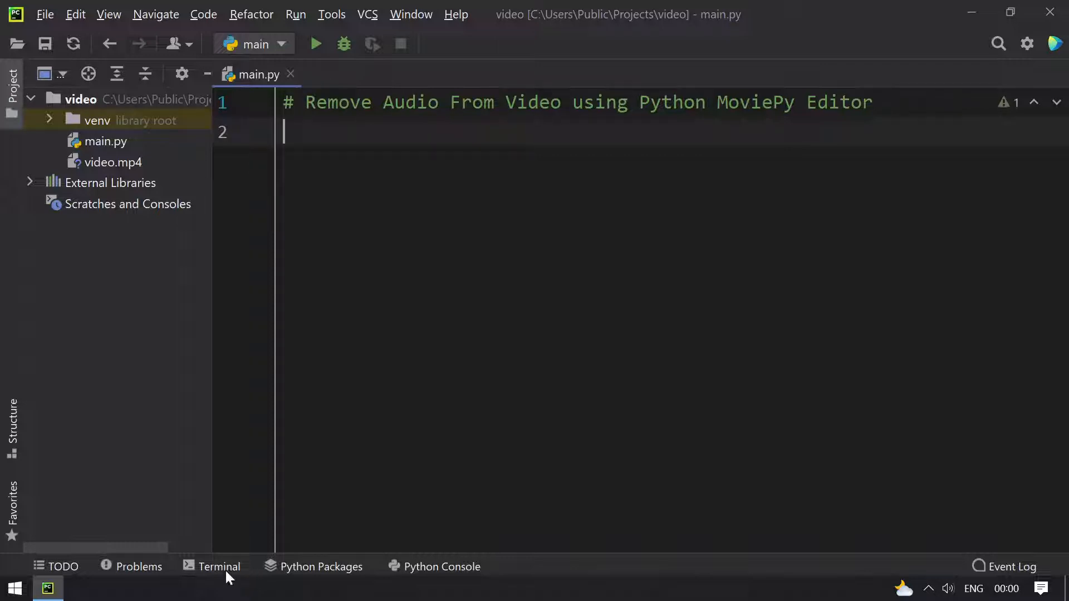
- From the project terminal, clear the screen and launch the source video with explorer
left_click(220, 567)
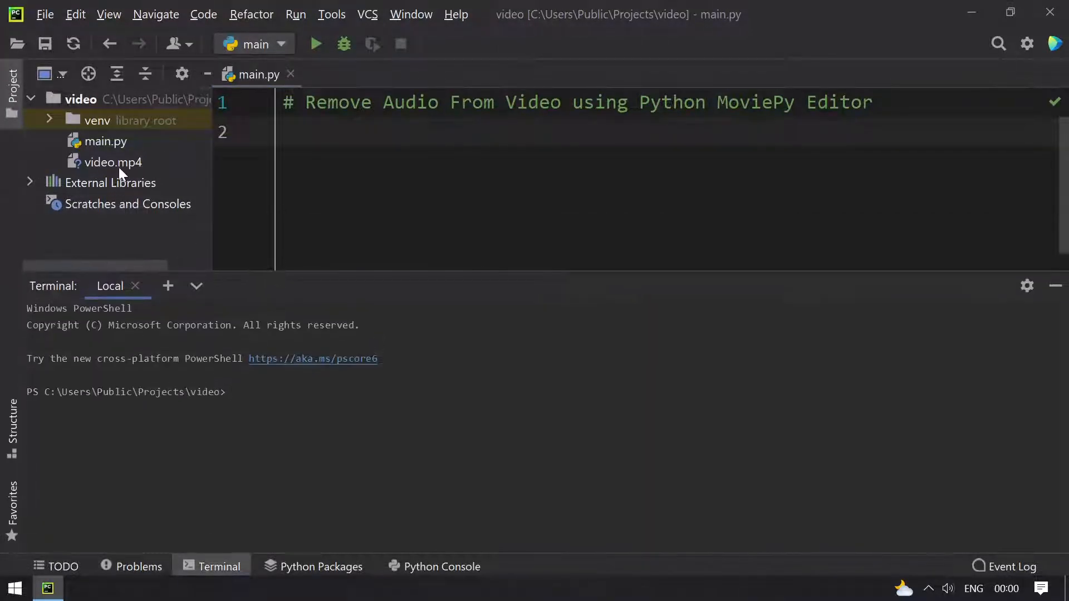
type("cl")
type("dir")
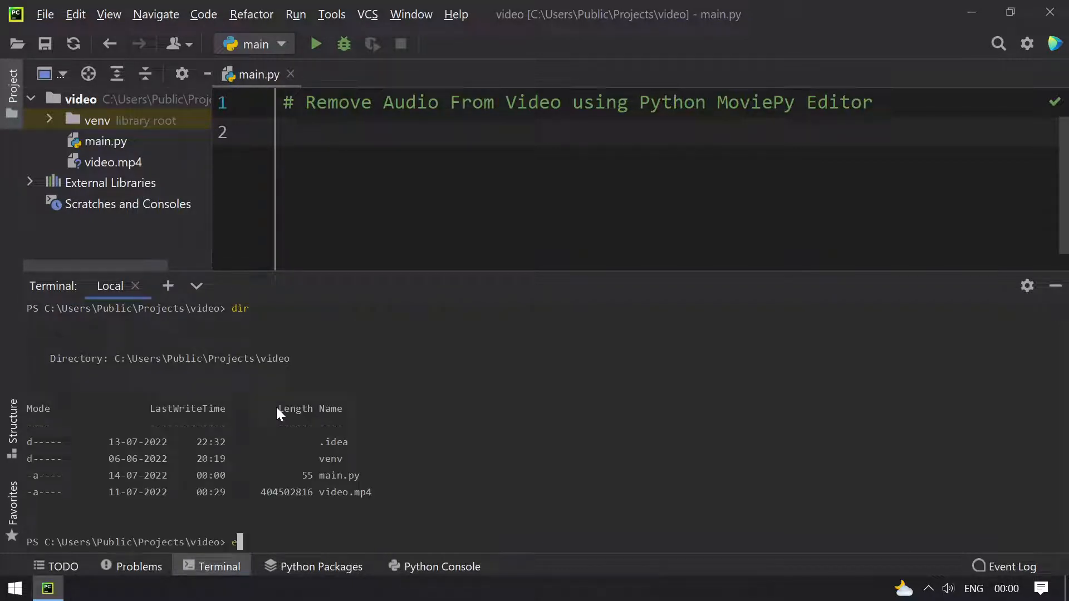
type("xplorer")
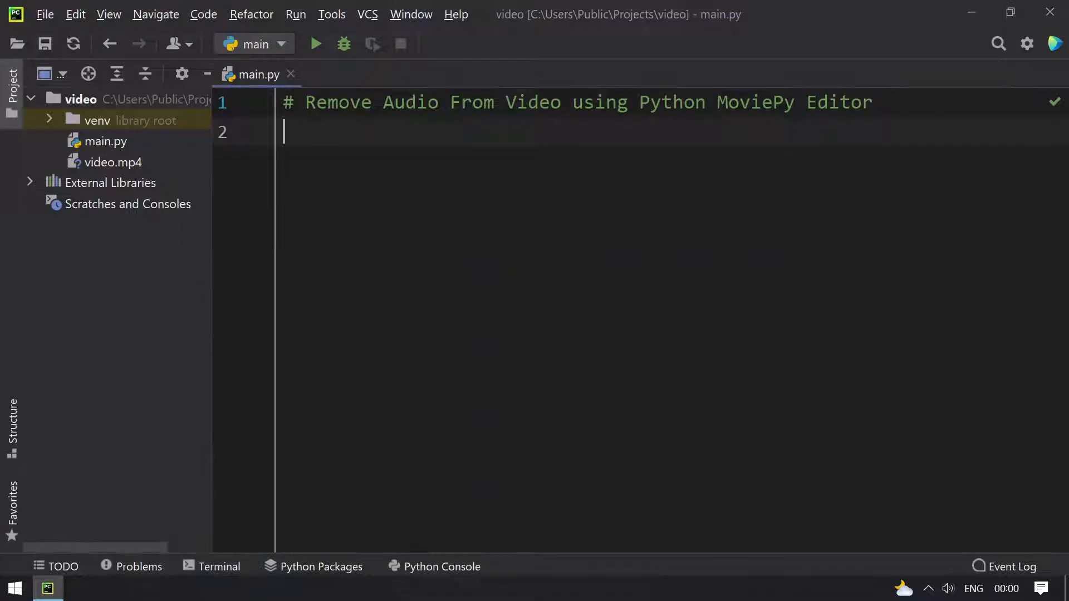
- Add 'from moviepy.editor import VideoFileClip' on a new line under the title comment
key("enter")
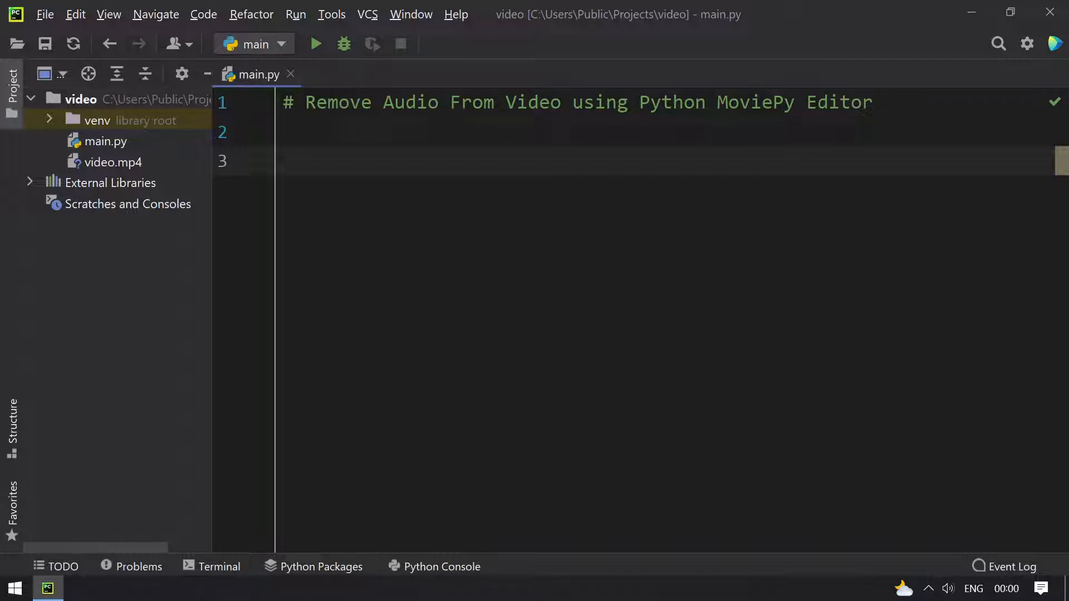
type("from movi")
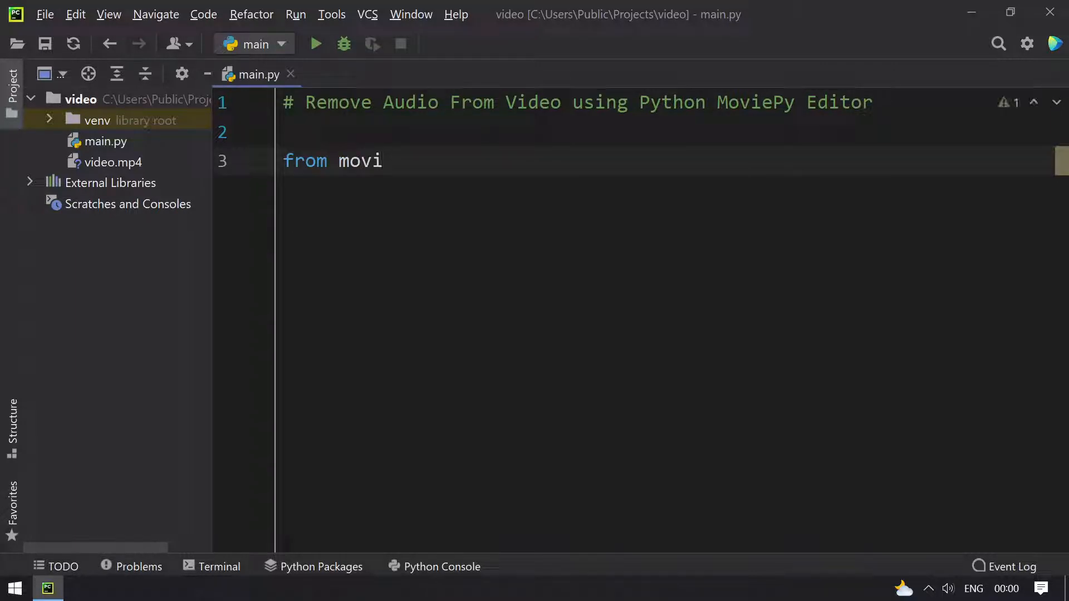
type("py")
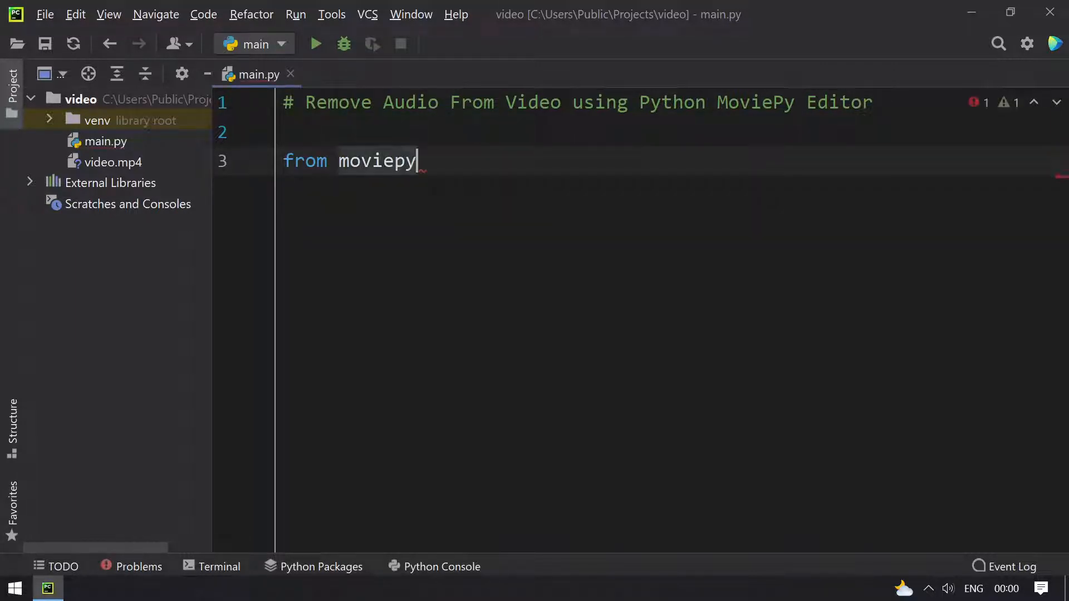
type(".editor import")
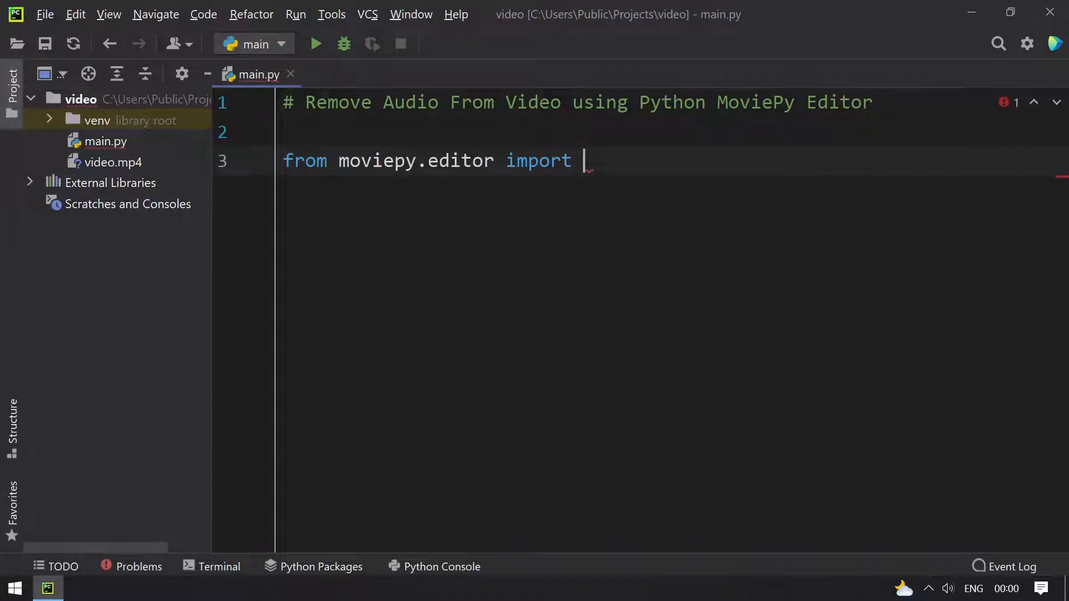
type("VideoFileClip")
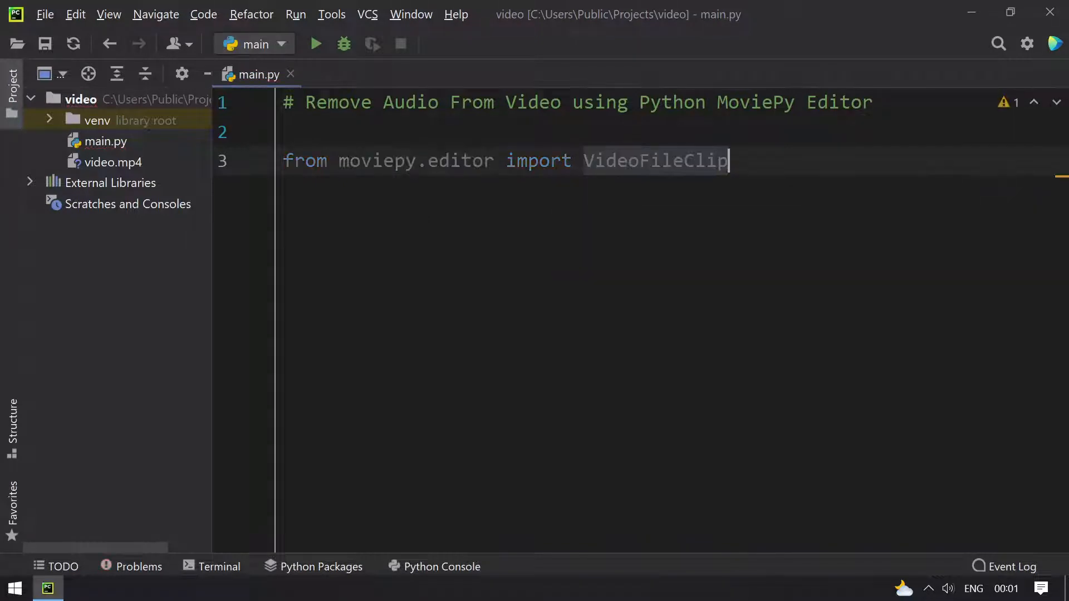
key("Enter")
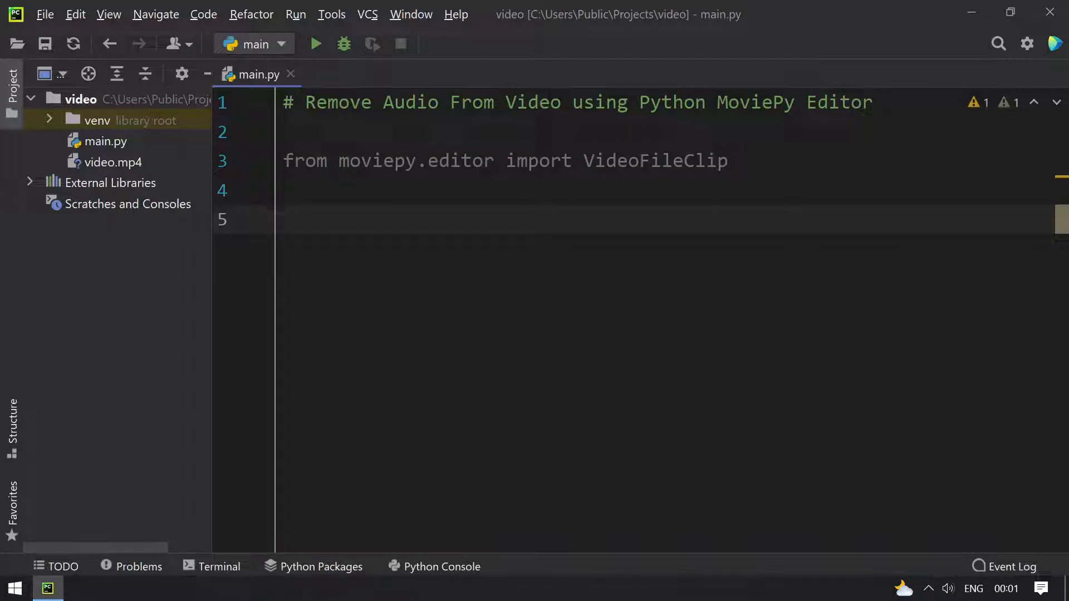
- Assign final_video to VideoFileClip("video.mp4") with its audio removed
type("f")
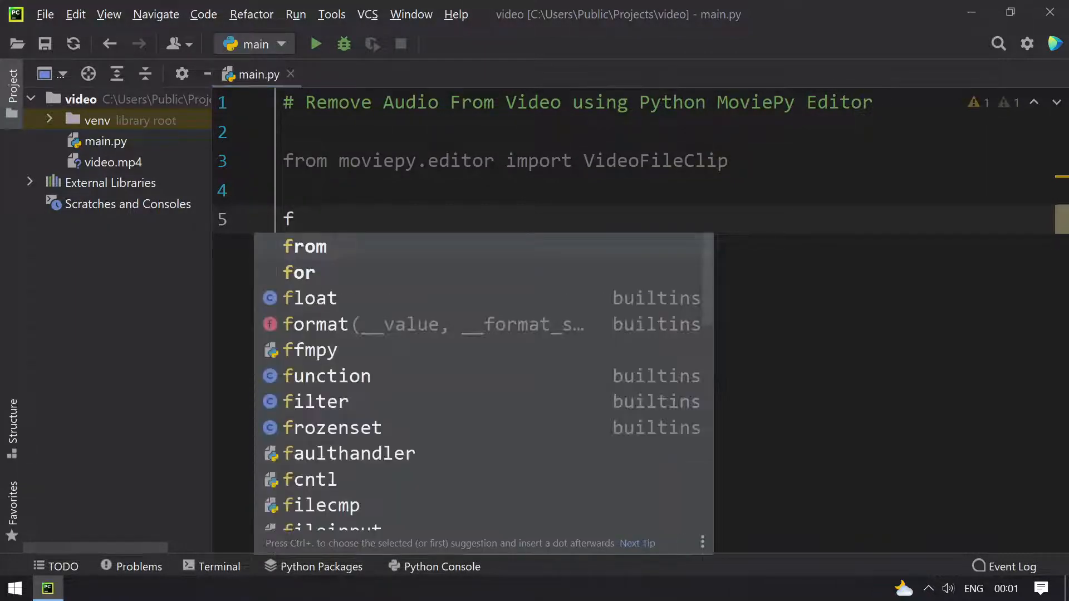
type("inal")
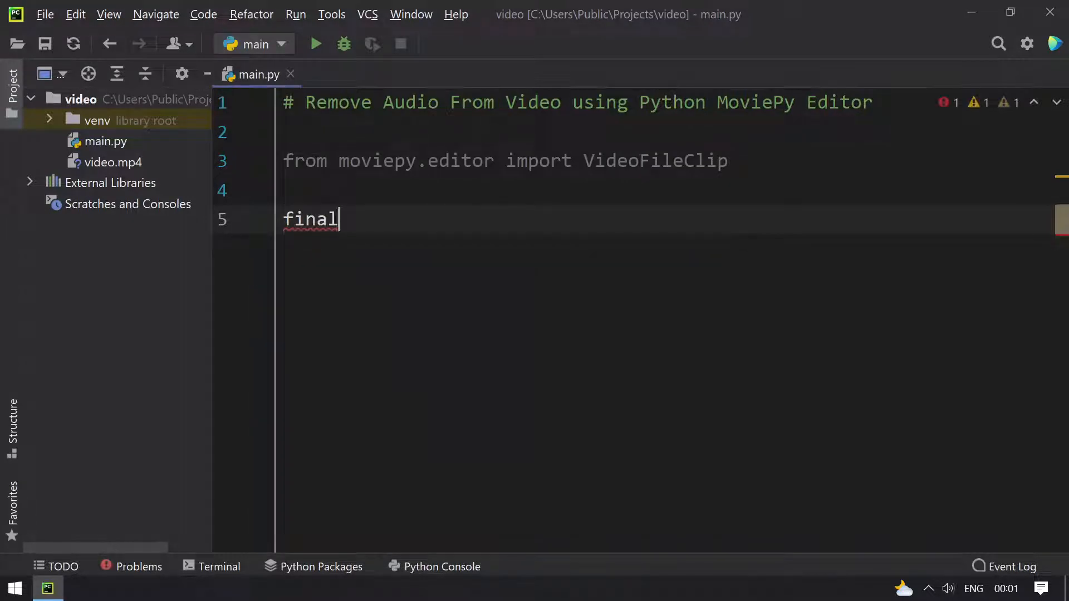
type("_video =")
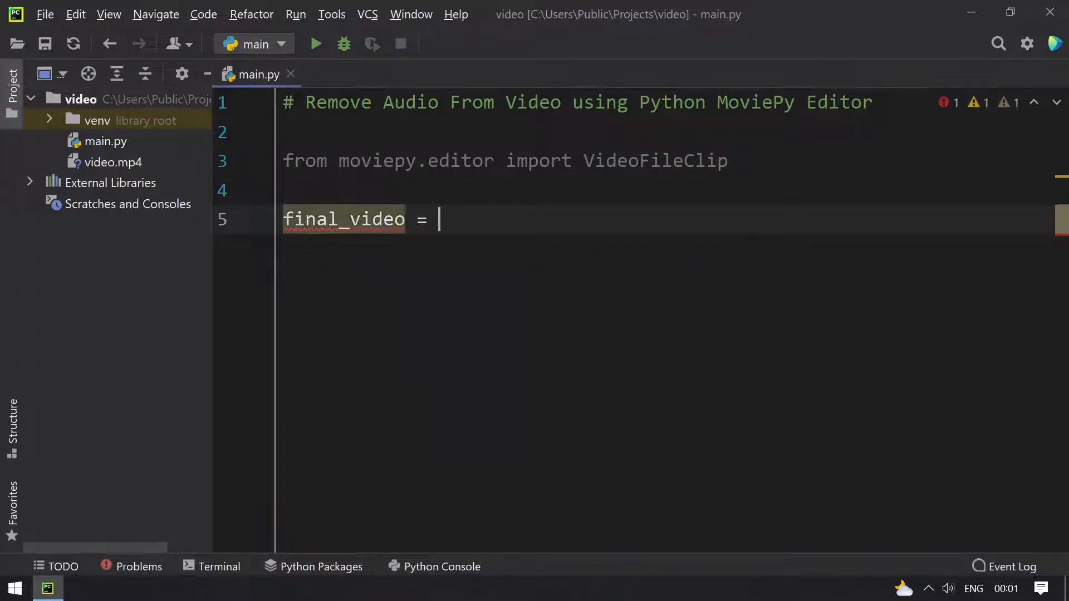
type("VideoFileClip(")
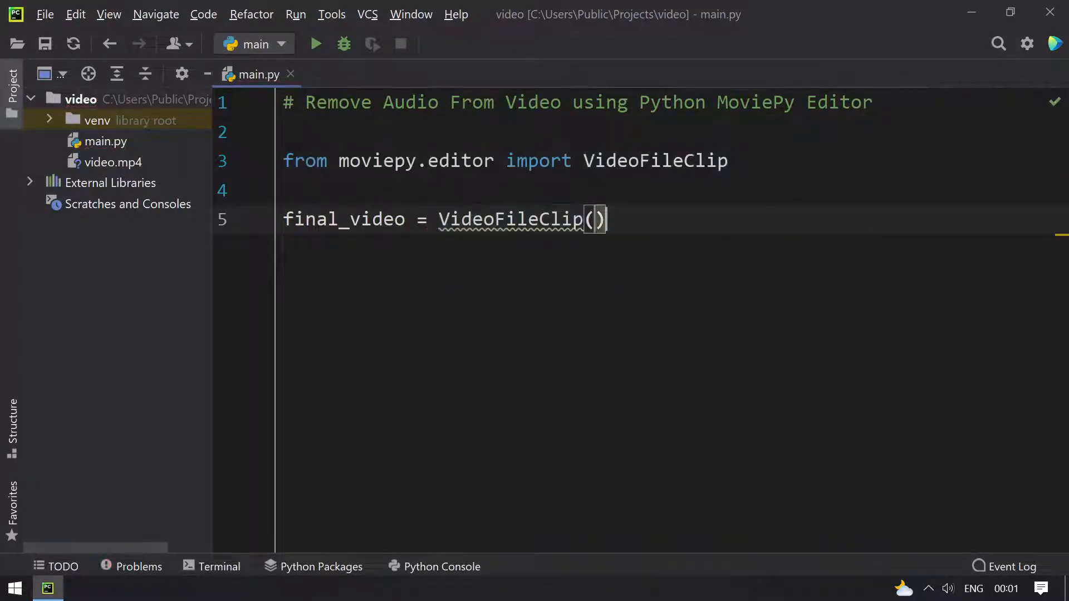
type("\"")
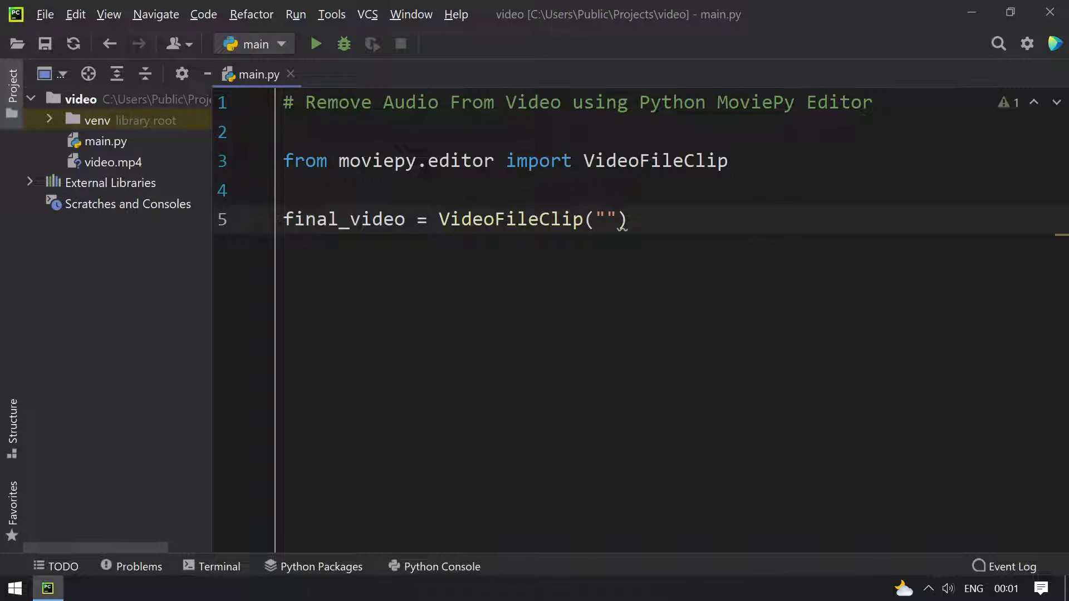
type("video.mp4")
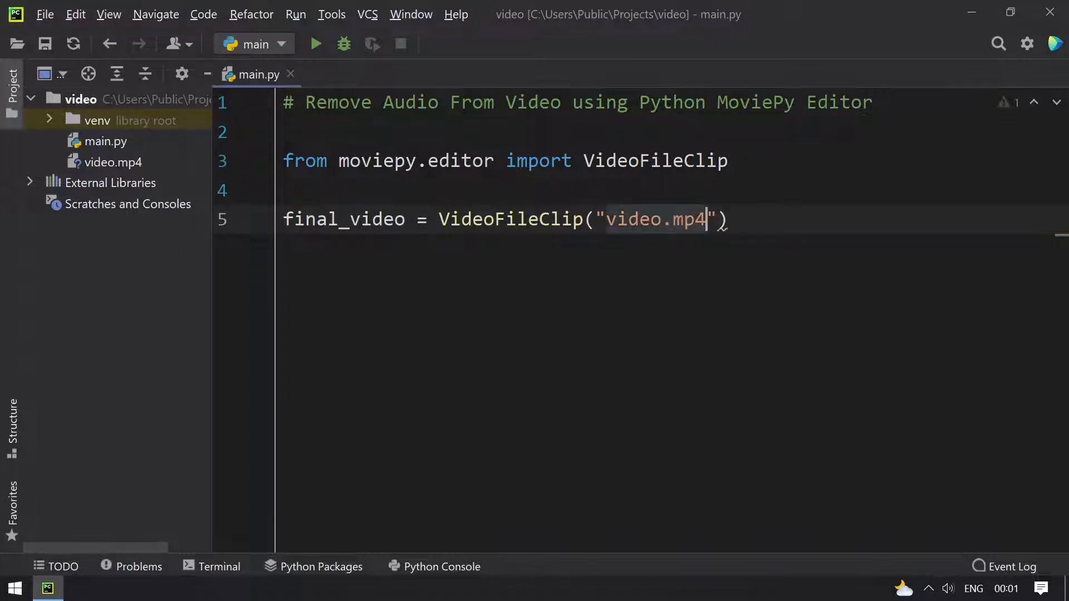
type(".without_audio(")
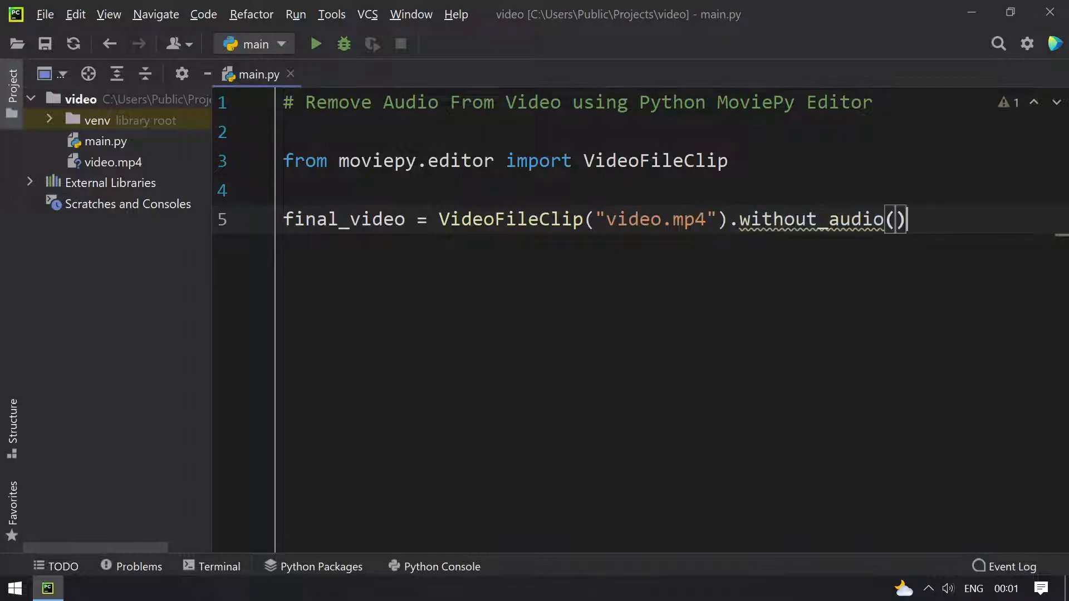
key("enter")
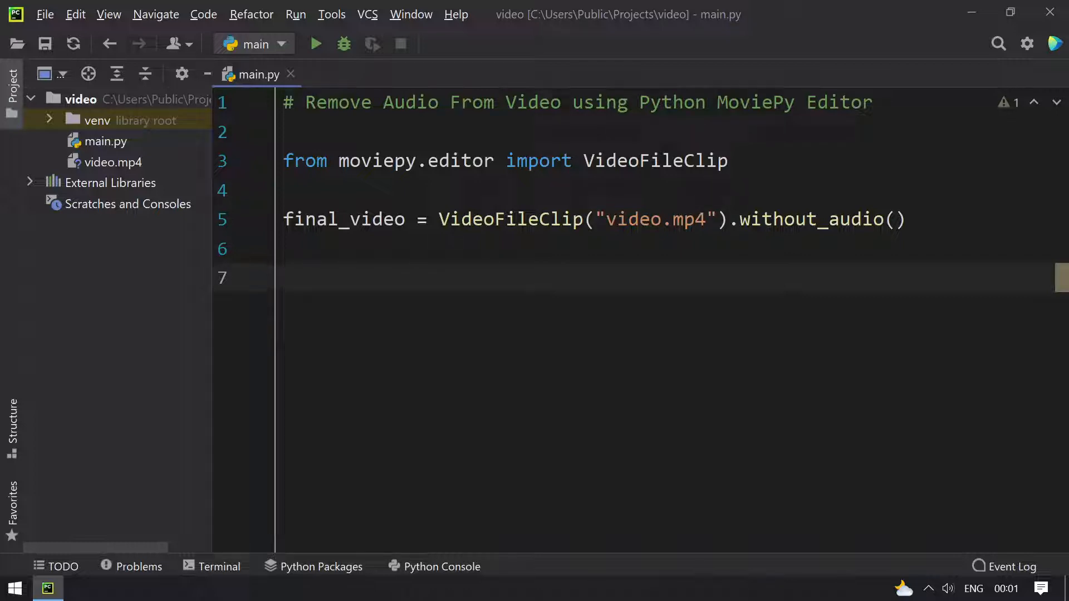
- Add final_video.write_videofile("output.mp4", fps=60) on the next line
type("final_video")
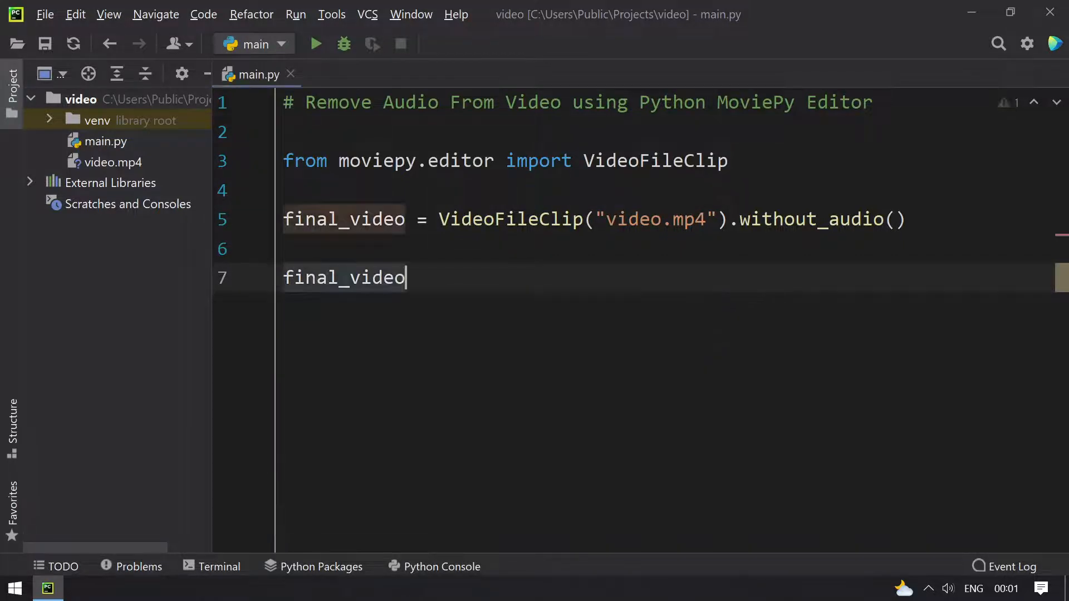
type(".")
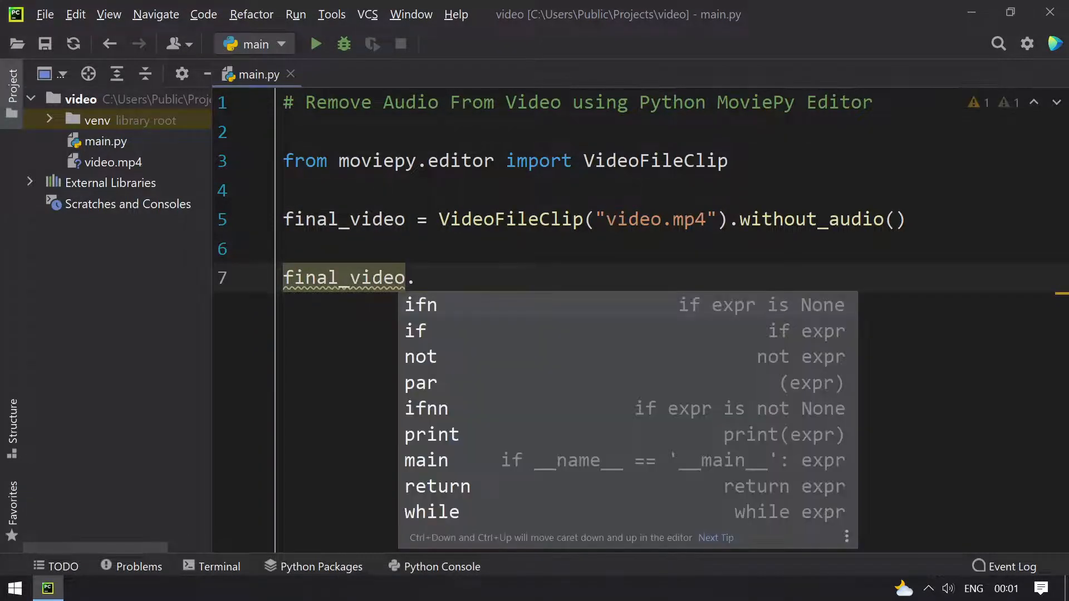
type("write")
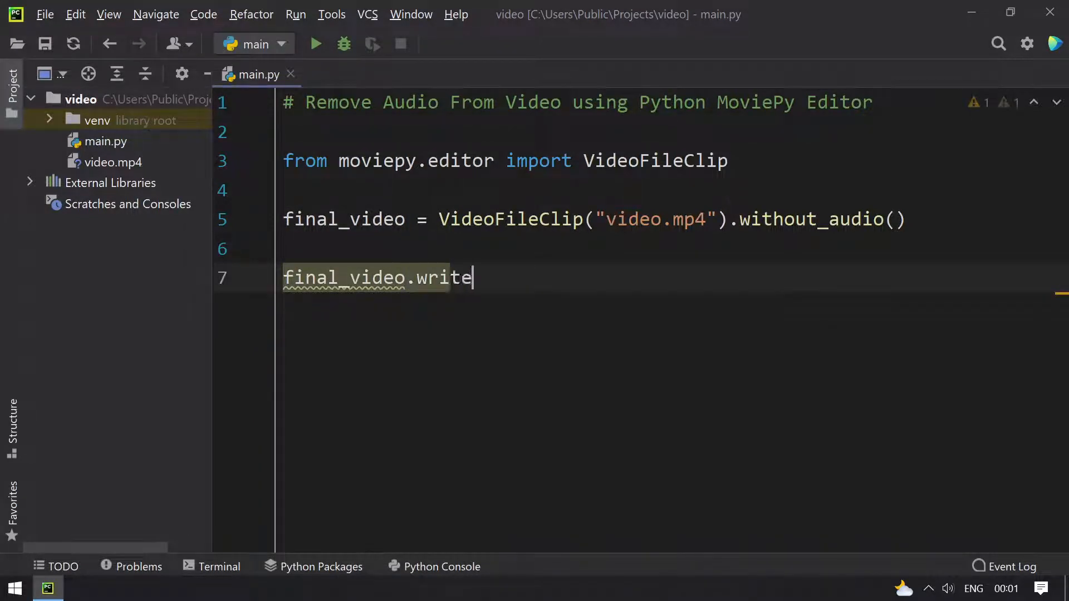
type("_vide")
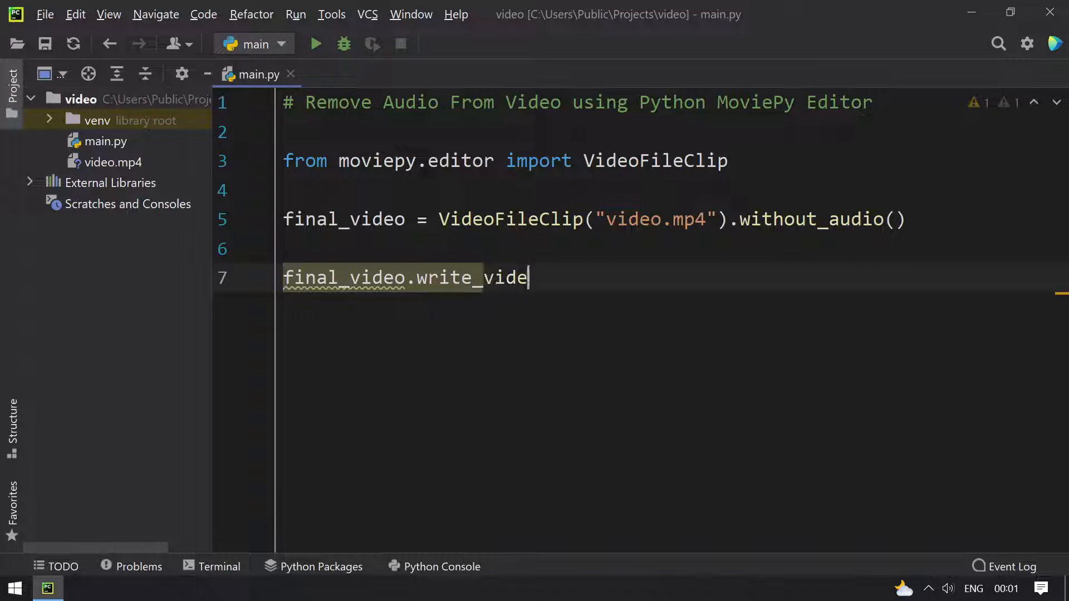
type("ofile")
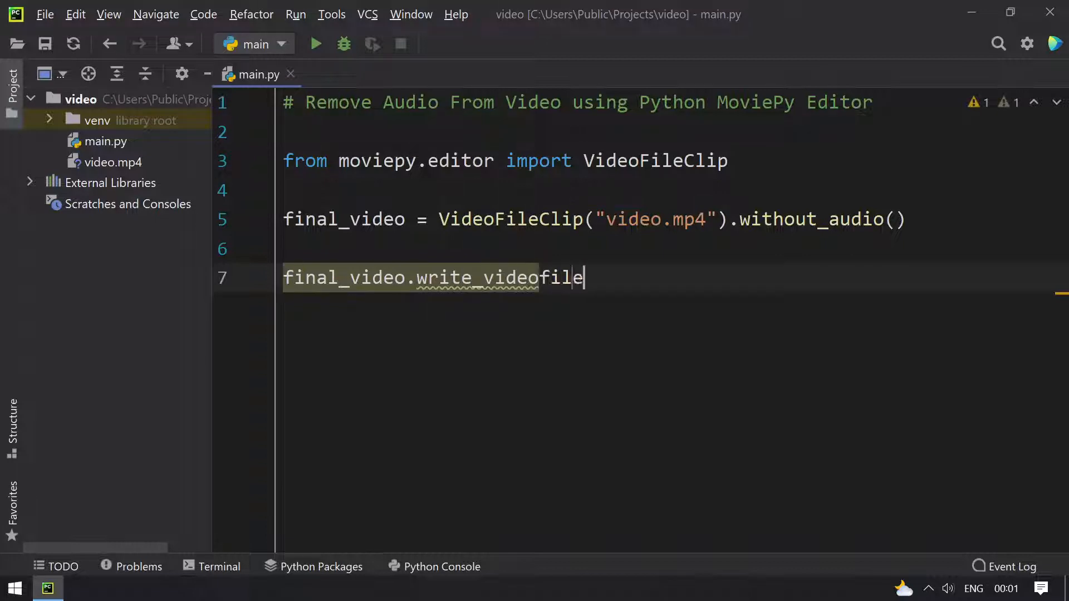
type("()")
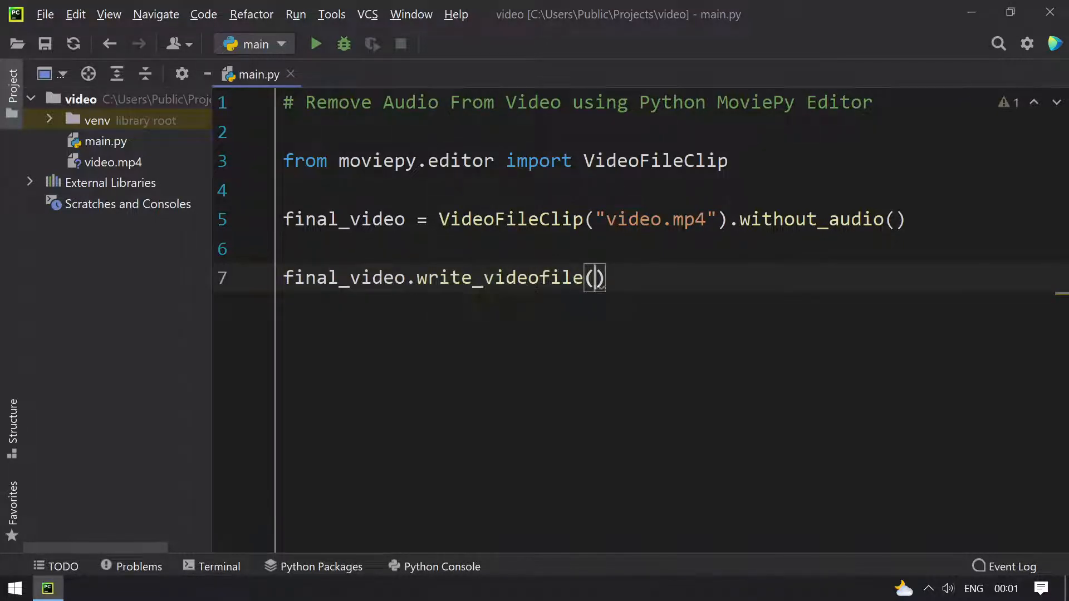
type("\"")
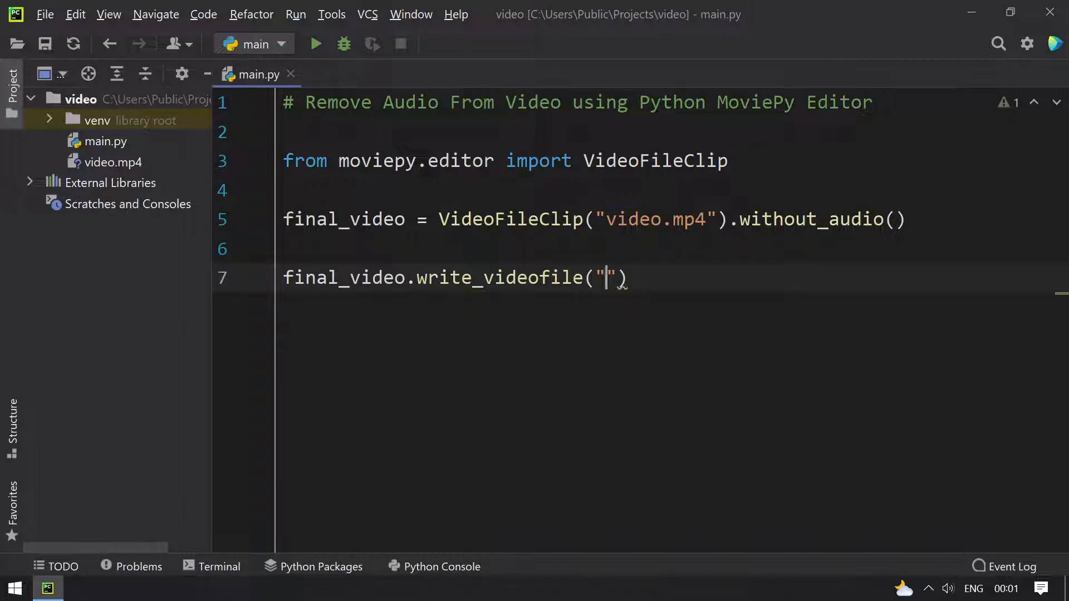
type("output")
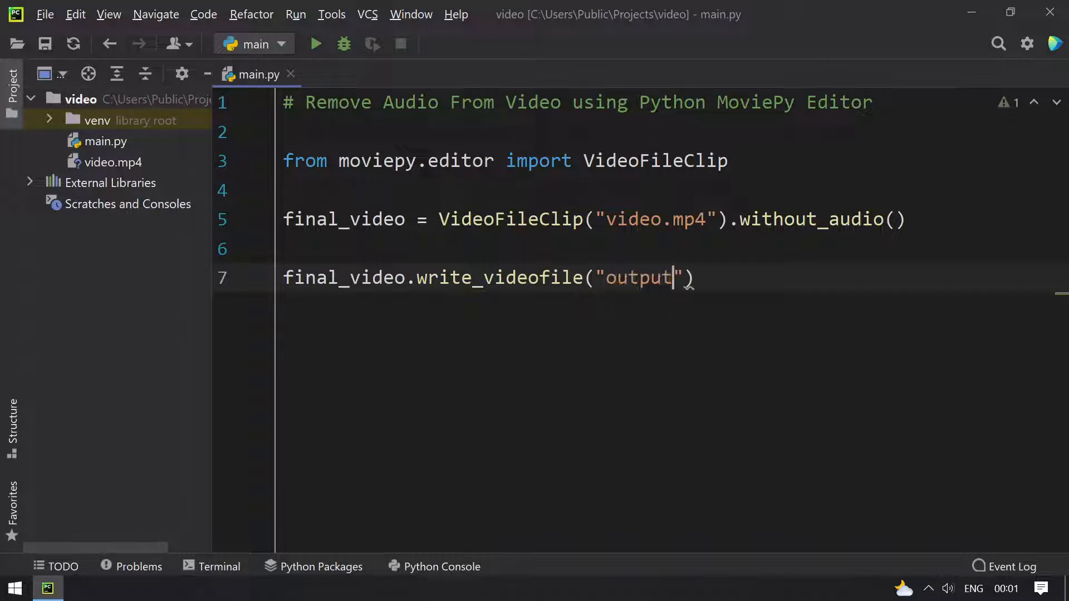
type(".mp4")
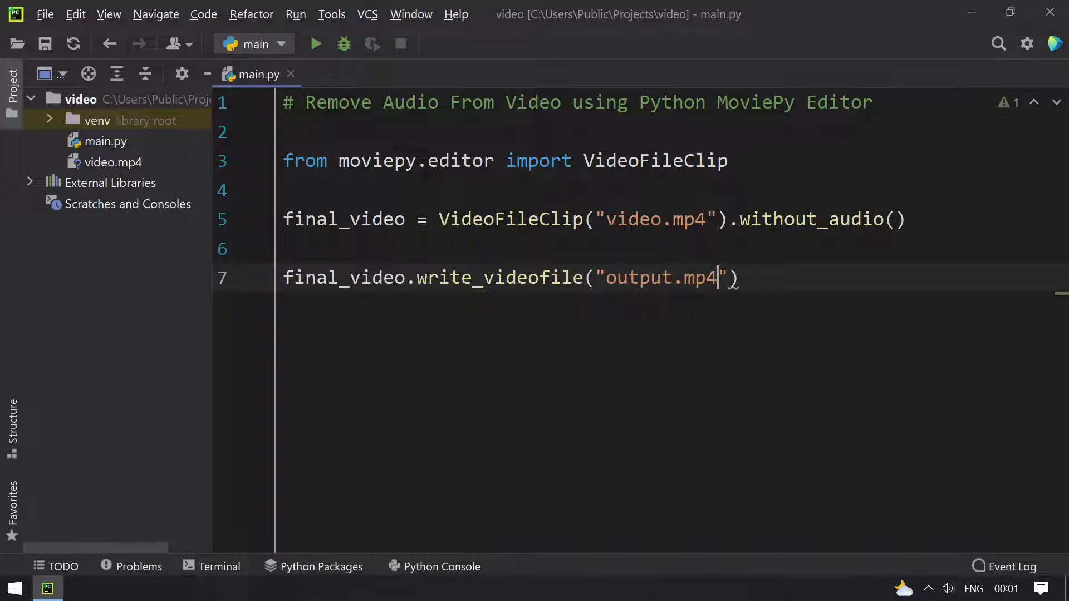
type(", fp")
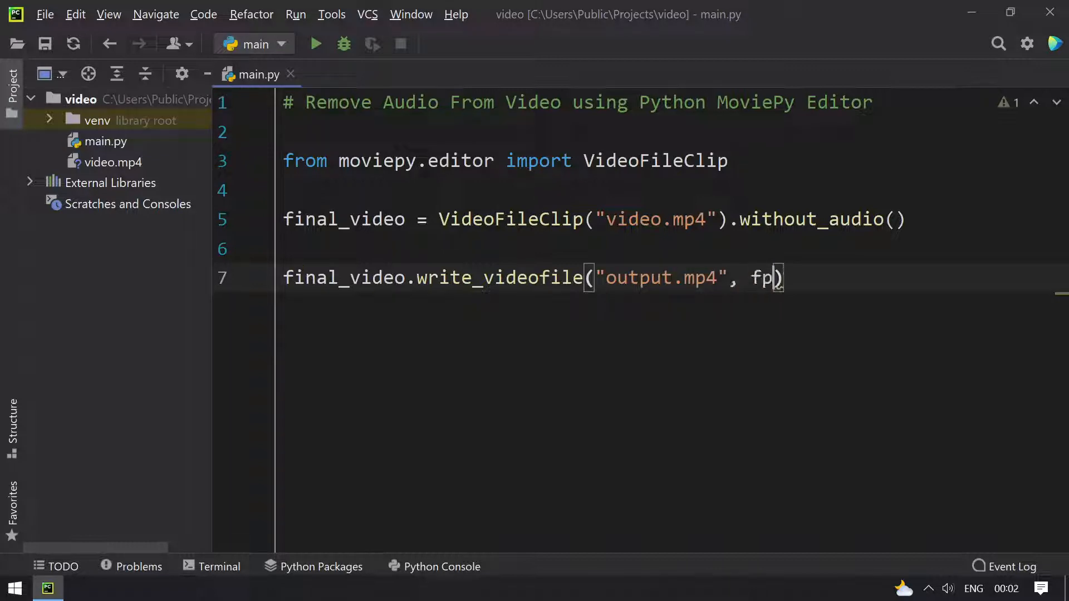
type("s=")
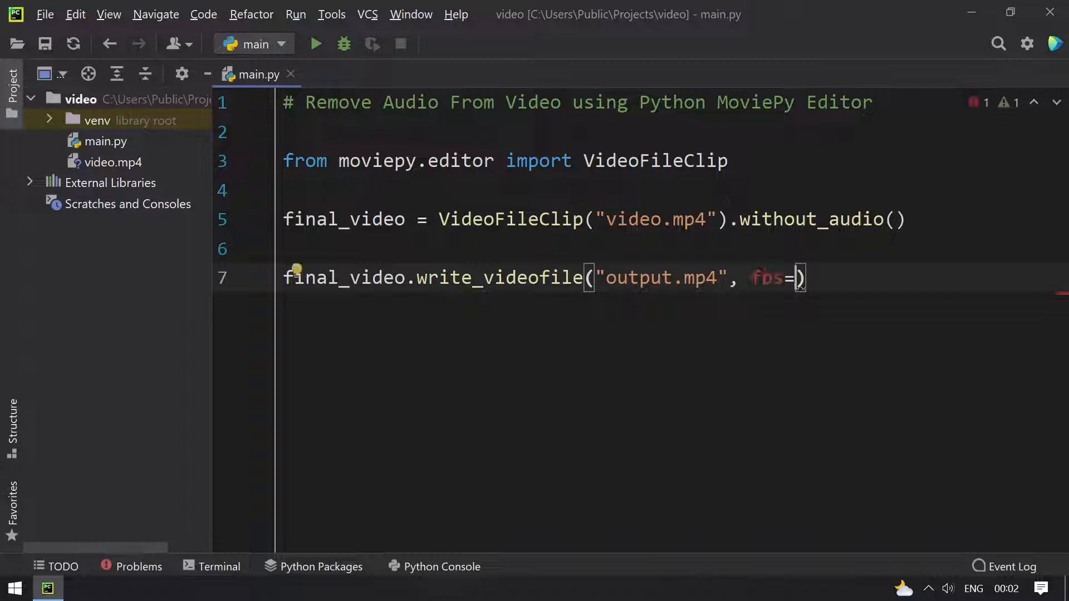
type("60")
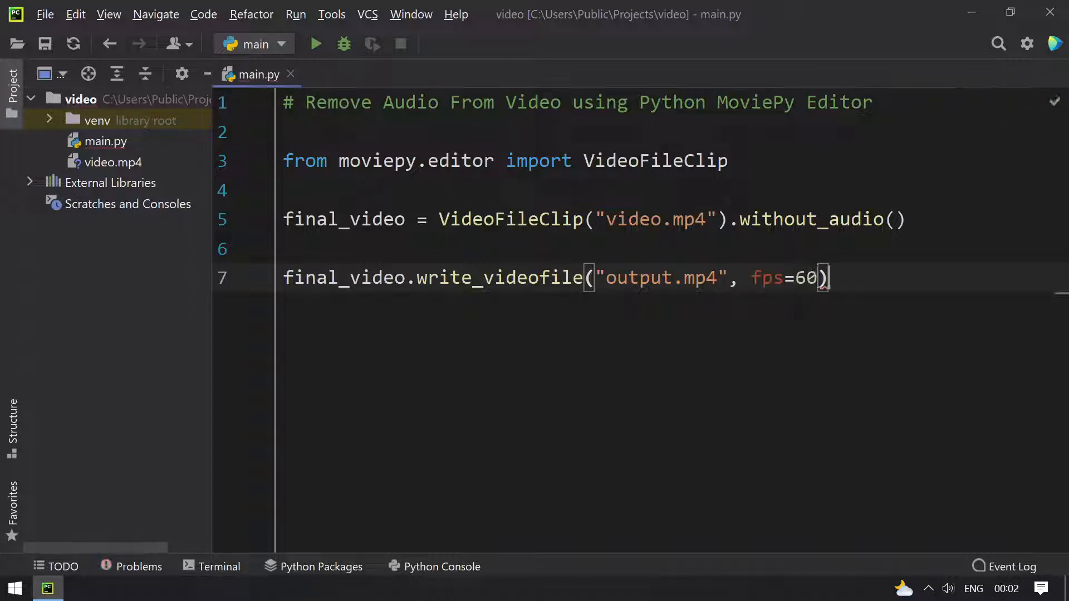
key("Enter")
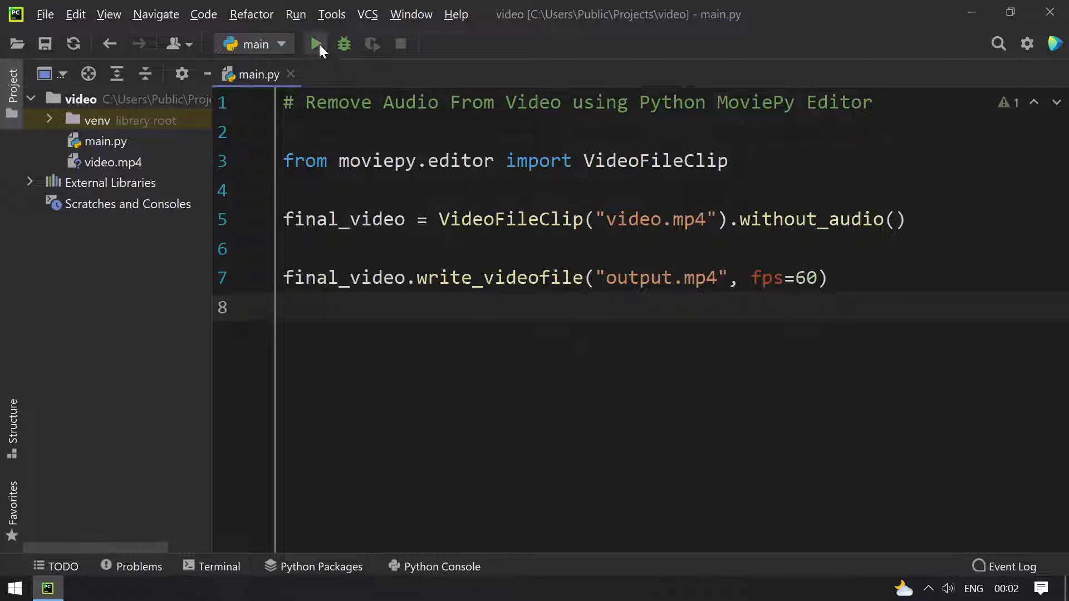
- Run main.py and wait until MoviePy finishes writing output.mp4 with exit code 0
left_click(316, 44)
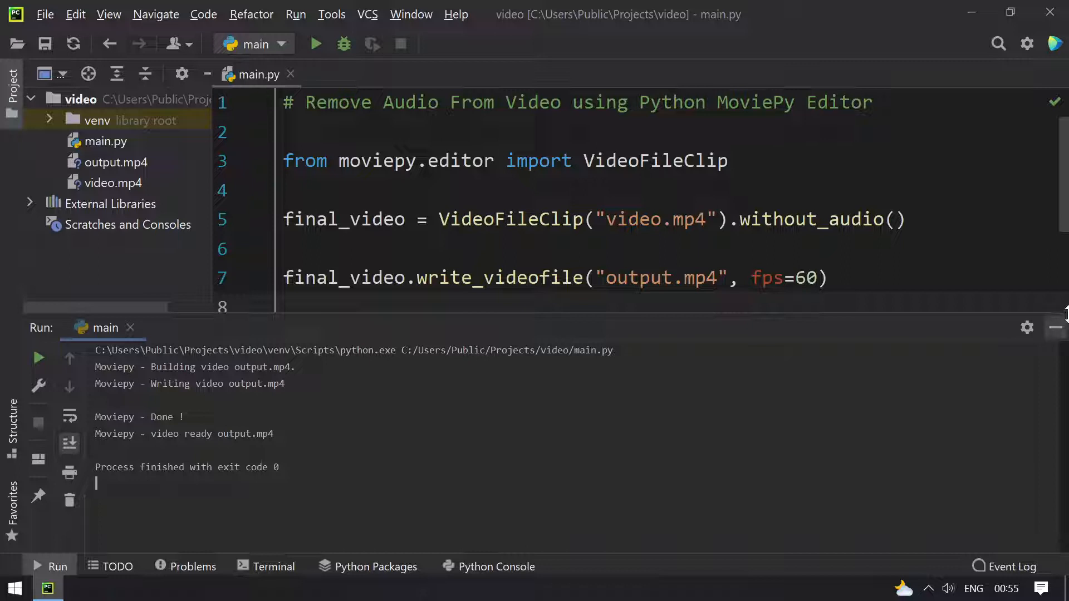
- Hide the run output and list the project folder with dir, showing output.mp4 beside video.mp4
left_click(1061, 328)
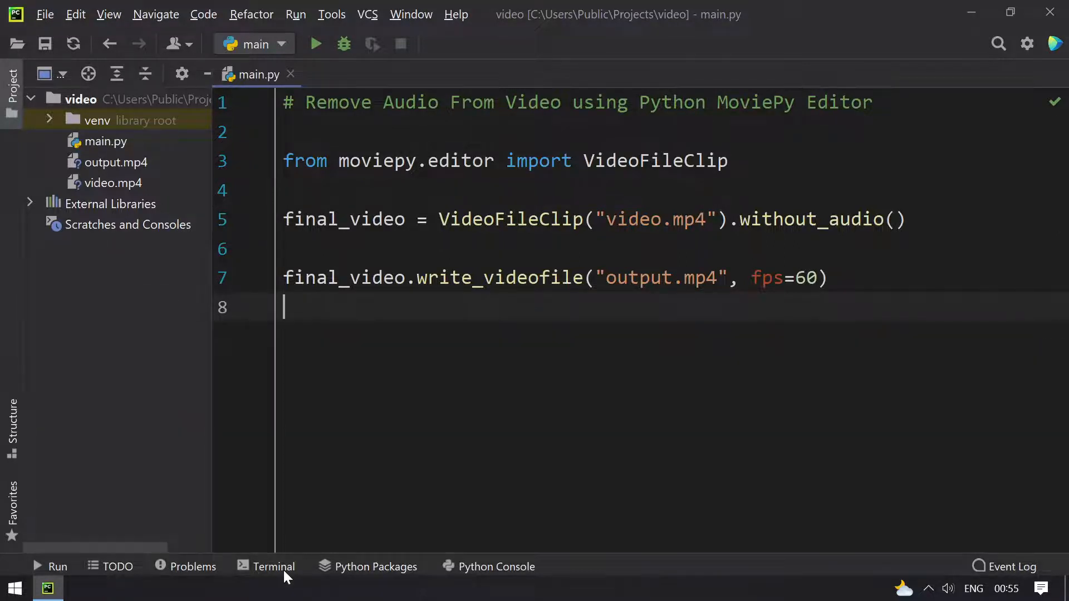
left_click(274, 566)
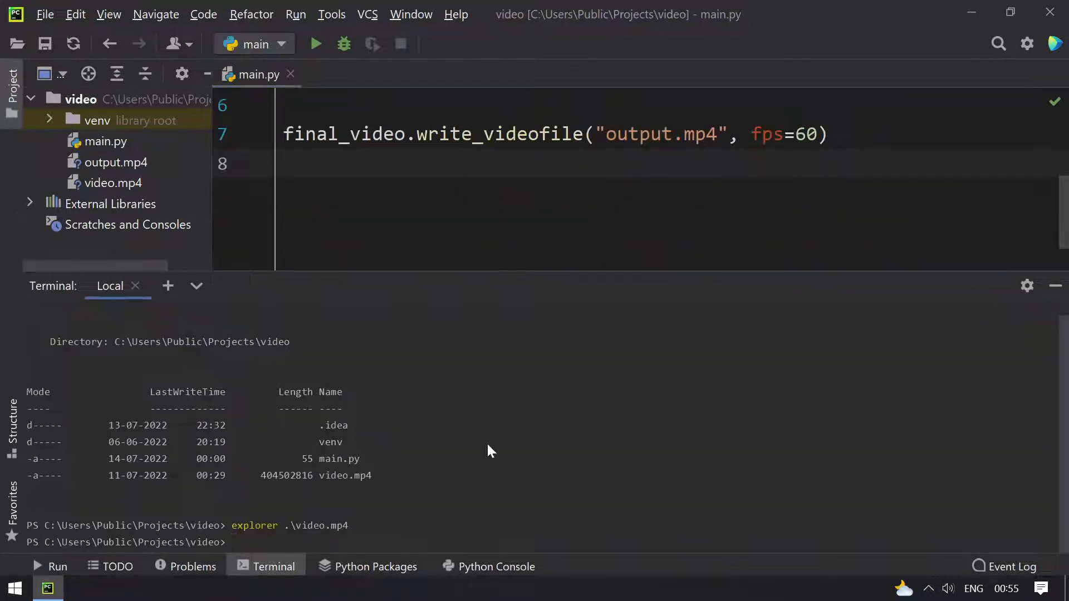
type("dir")
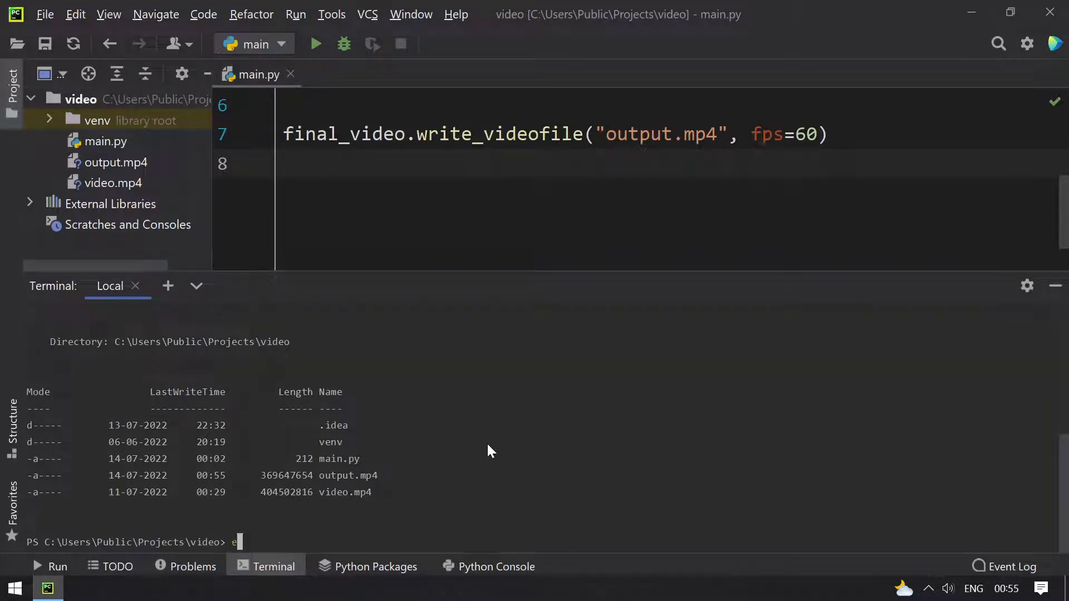
- Play output.mp4 in Movies & TV via explorer, confirm it is silent, then close the player
type("xplorer")
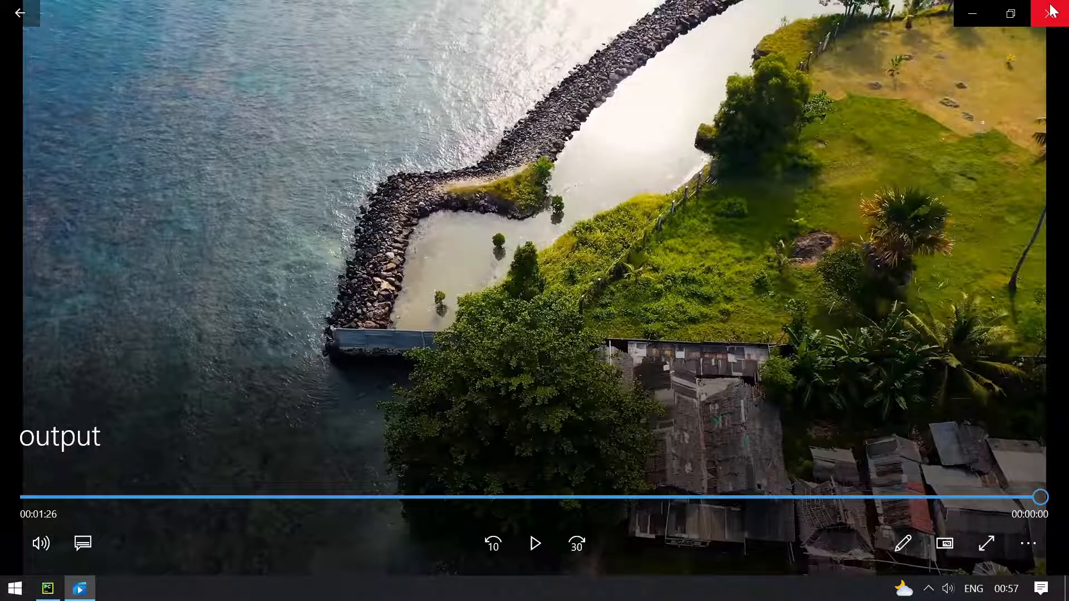
left_click(1051, 12)
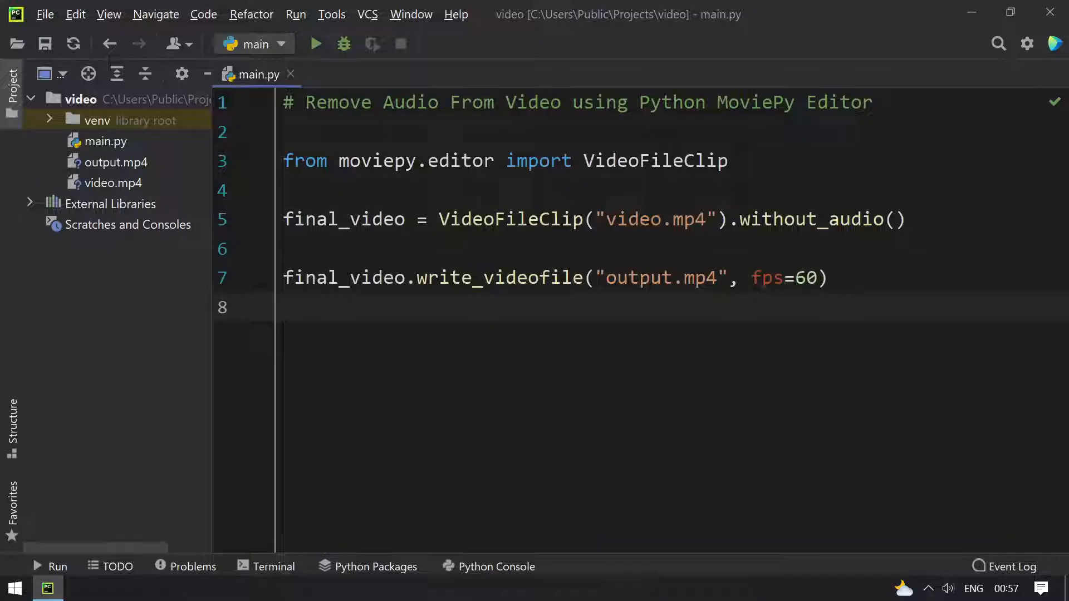